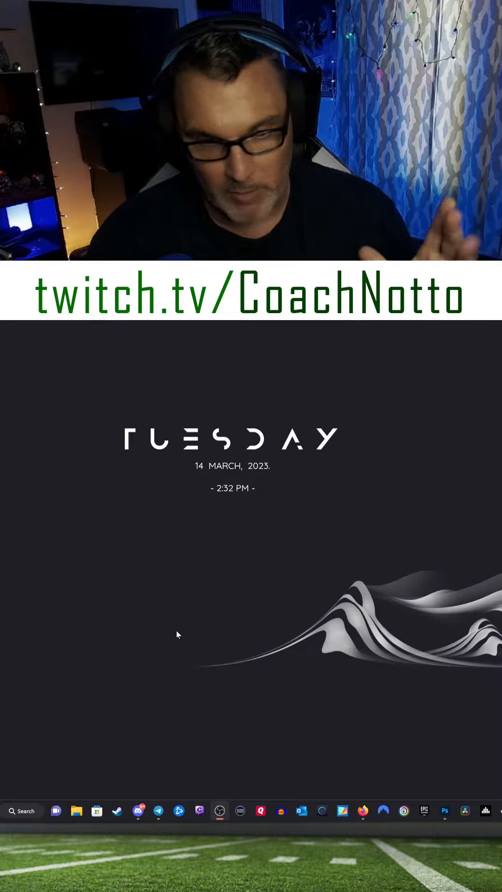
pyautogui.moveTo(294, 676)
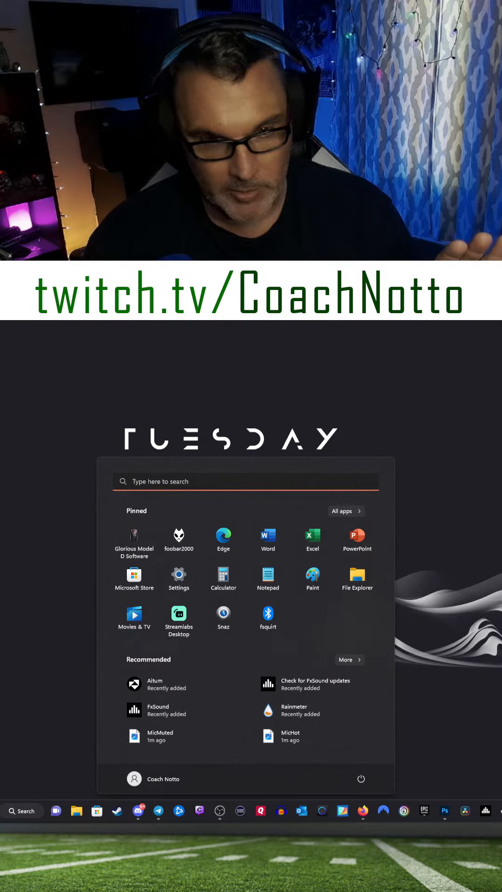
# Navigate from Settings through Privacy & security to Windows Security's Virus & threat protection
pyautogui.click(178, 576)
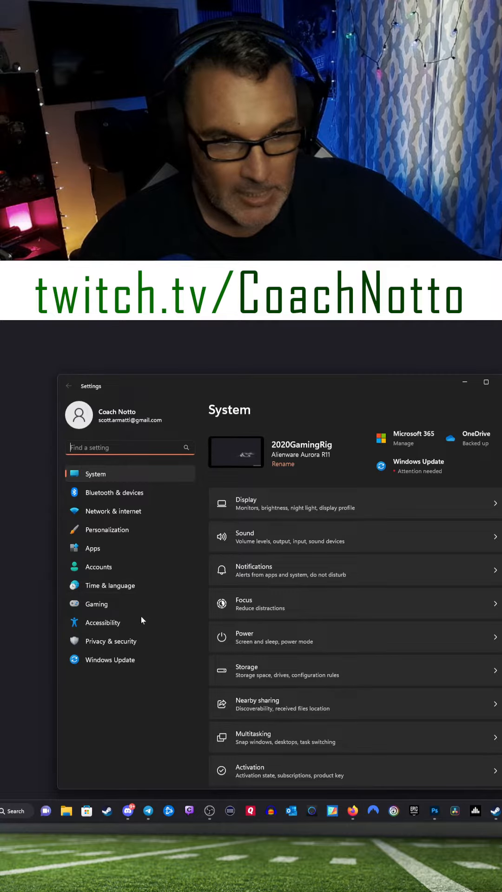
pyautogui.click(112, 640)
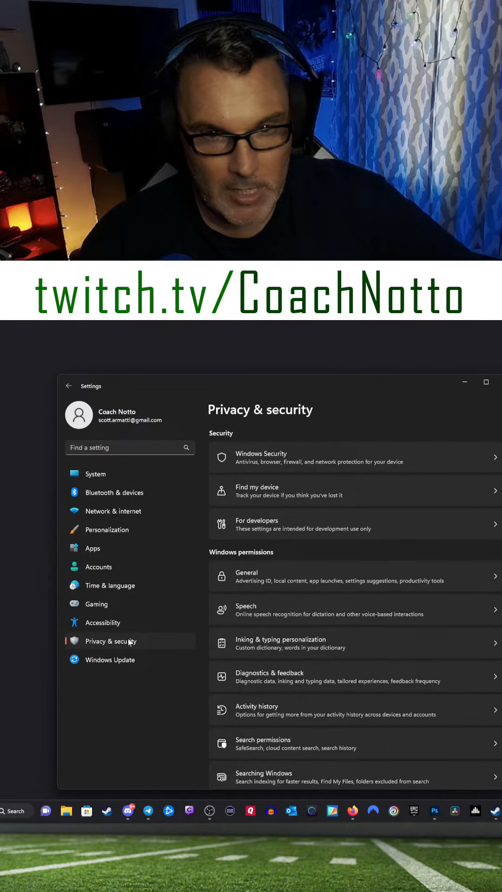
pyautogui.click(353, 457)
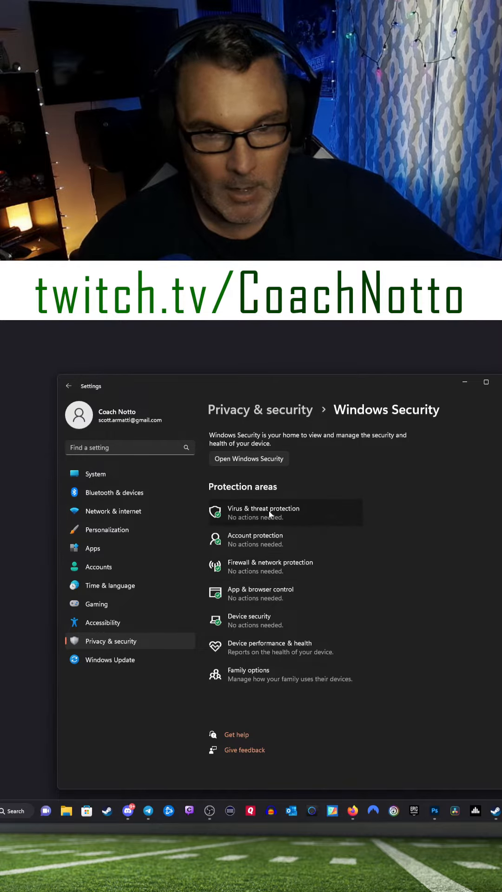
pyautogui.click(263, 512)
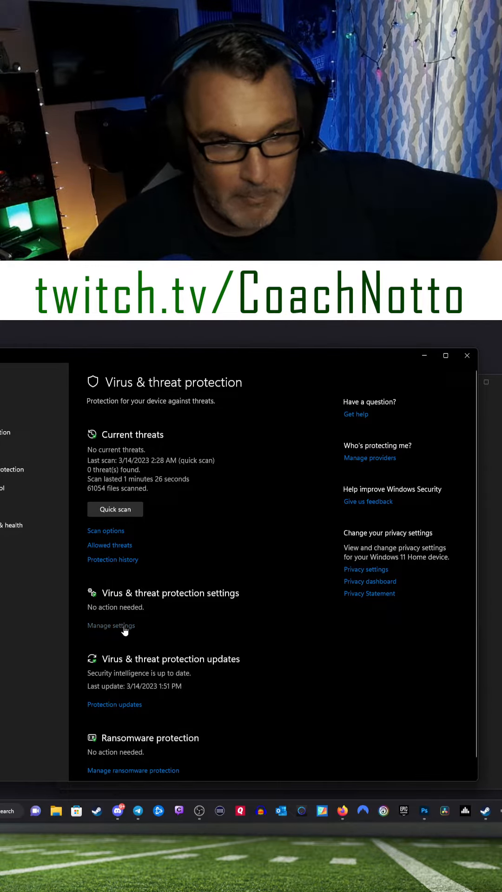
# Reach the Ransomware protection page via Manage settings, showing Controlled folder access Off
pyautogui.click(110, 625)
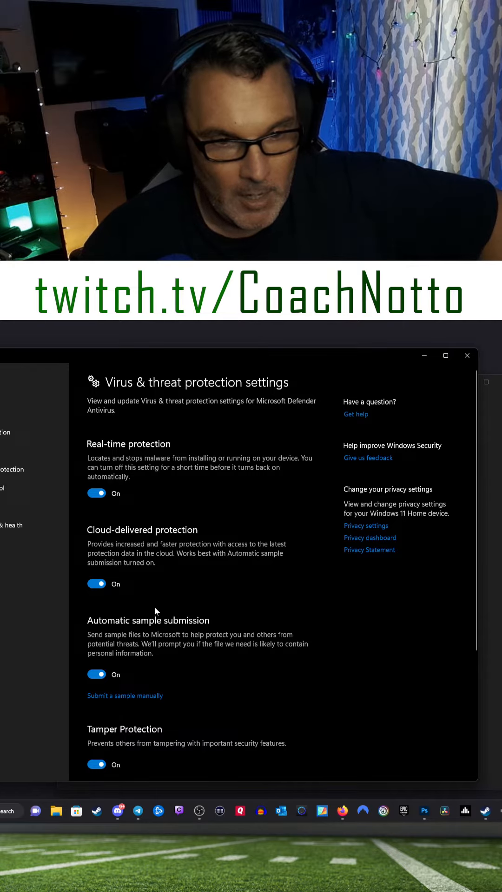
pyautogui.scroll(-3)
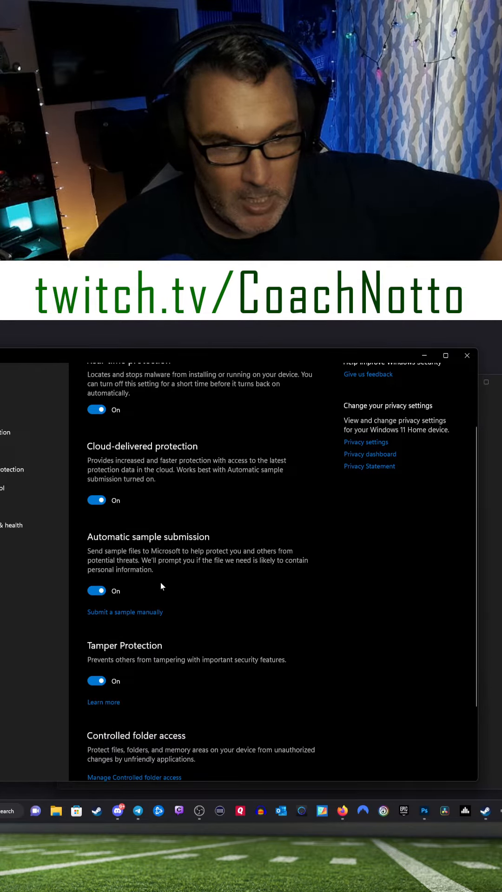
pyautogui.scroll(-3)
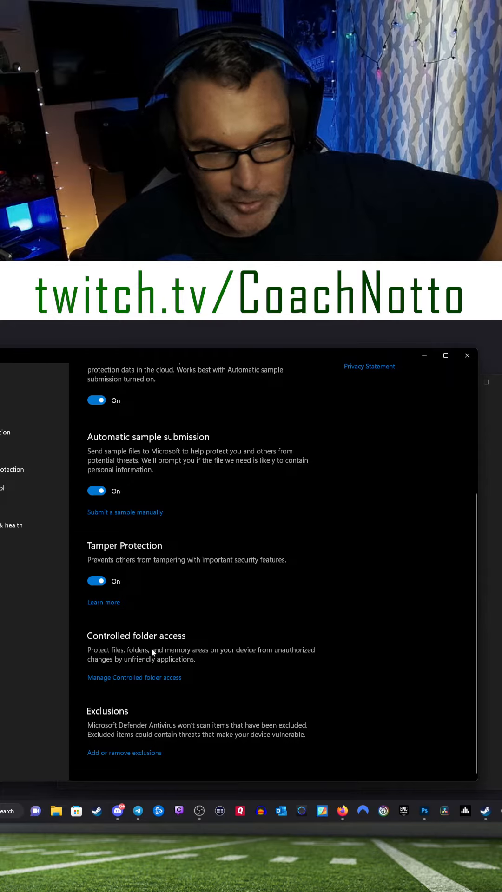
pyautogui.moveTo(75, 694)
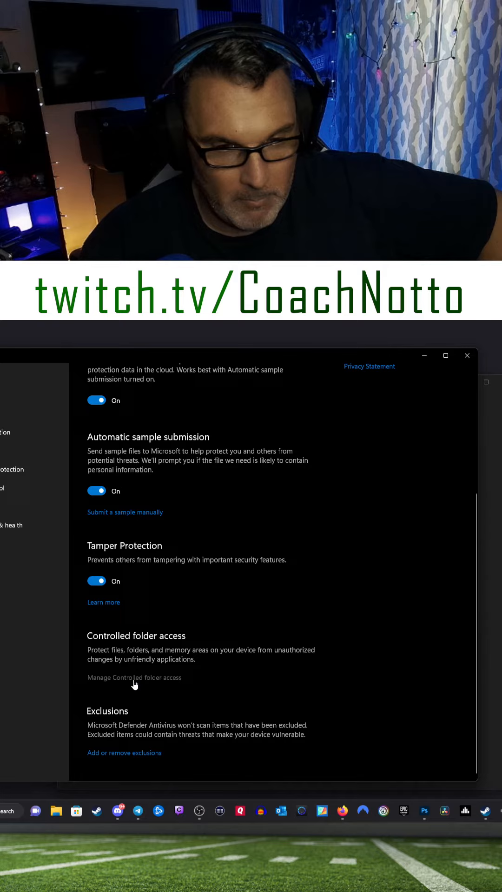
pyautogui.click(134, 677)
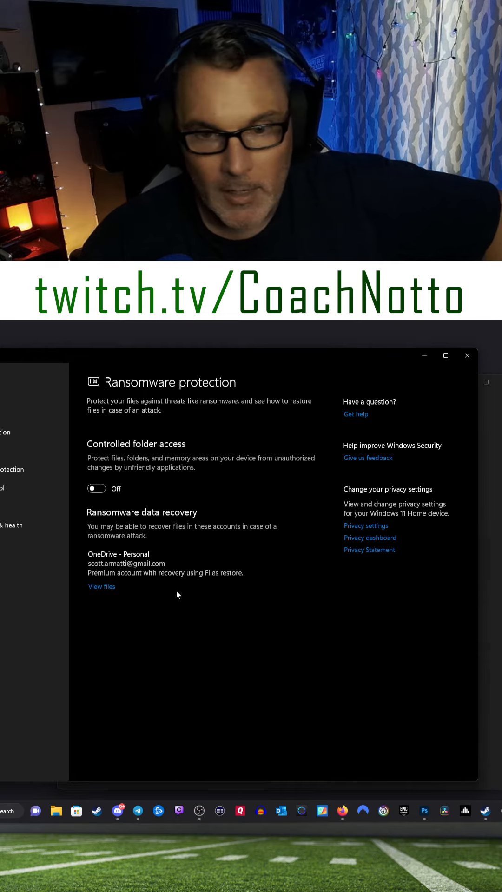
pyautogui.moveTo(131, 625)
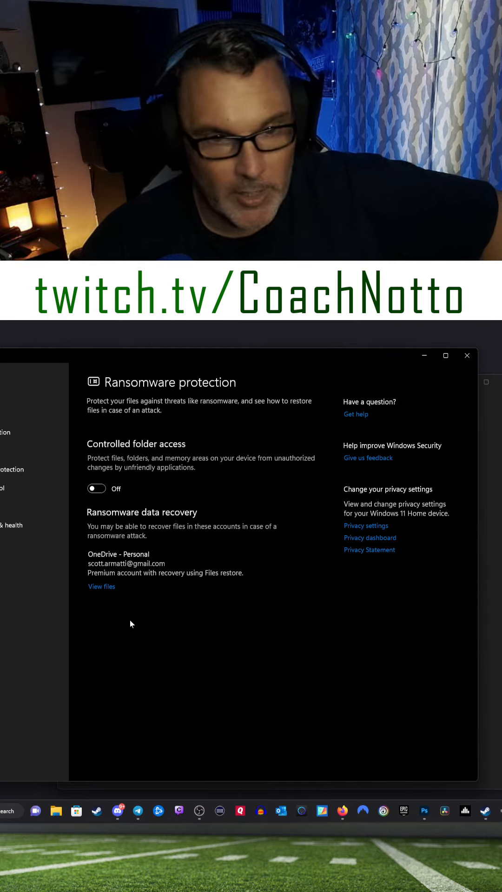